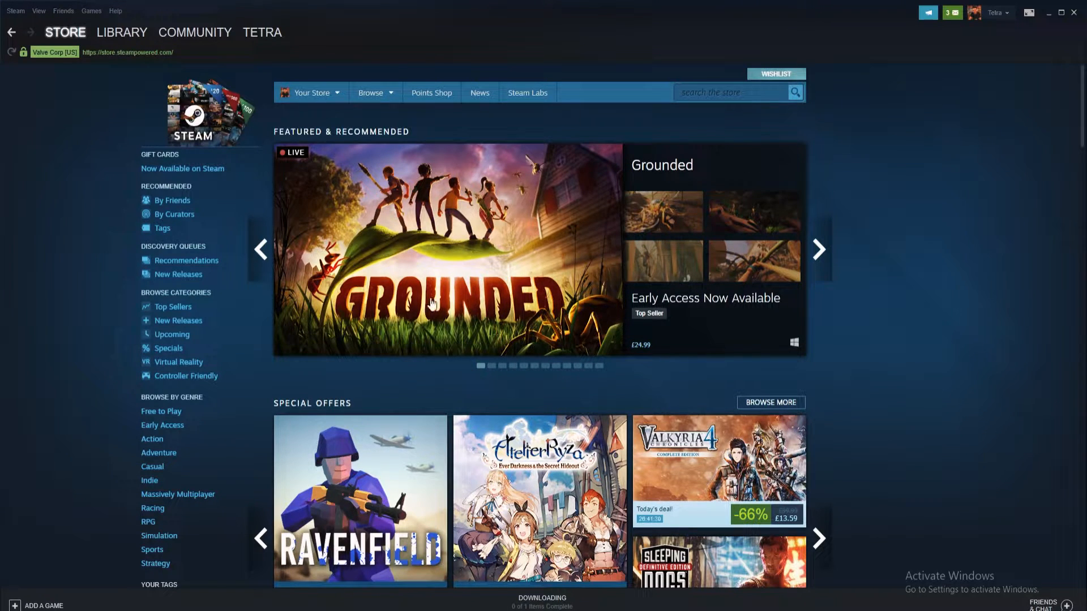
Step: Open the Properties window for Destiny 2 from the library
left_click(121, 32)
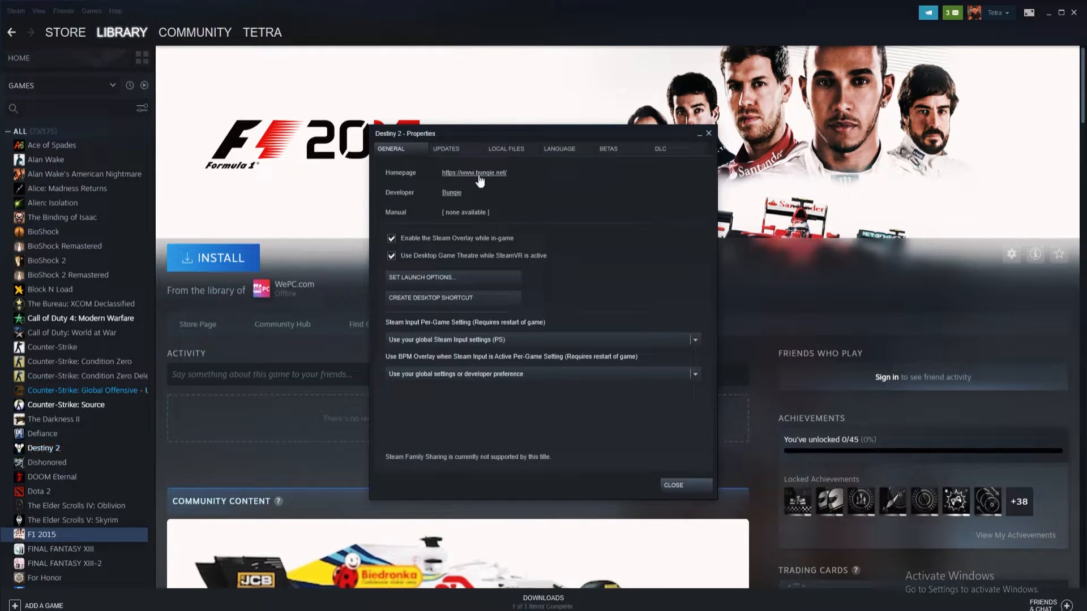
Step: Set Destiny 2's automatic updates to 'Only update this game when I launch it'
left_click(446, 148)
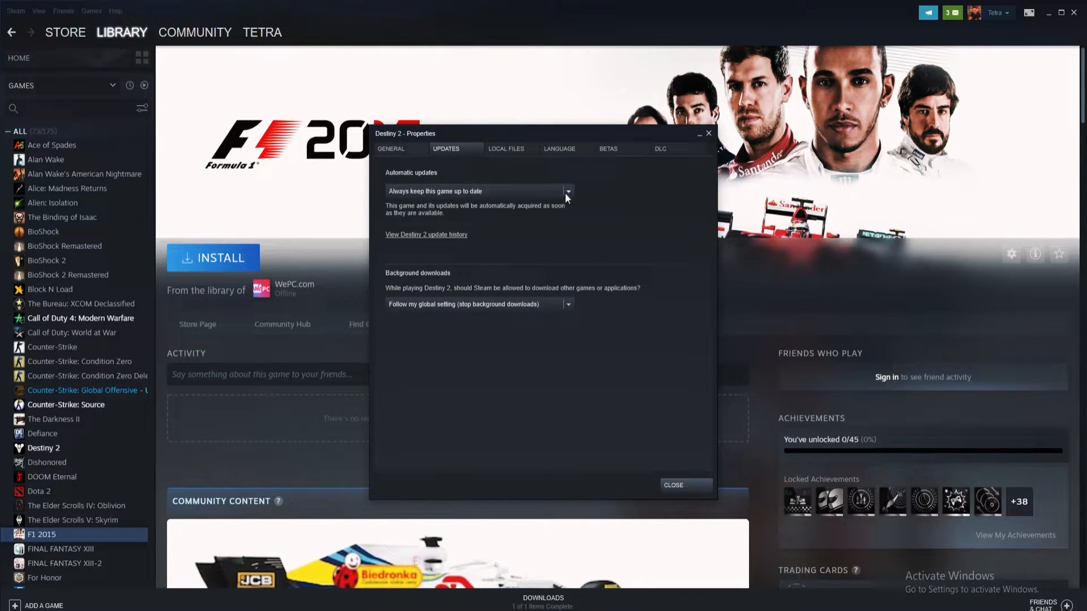
left_click(567, 190)
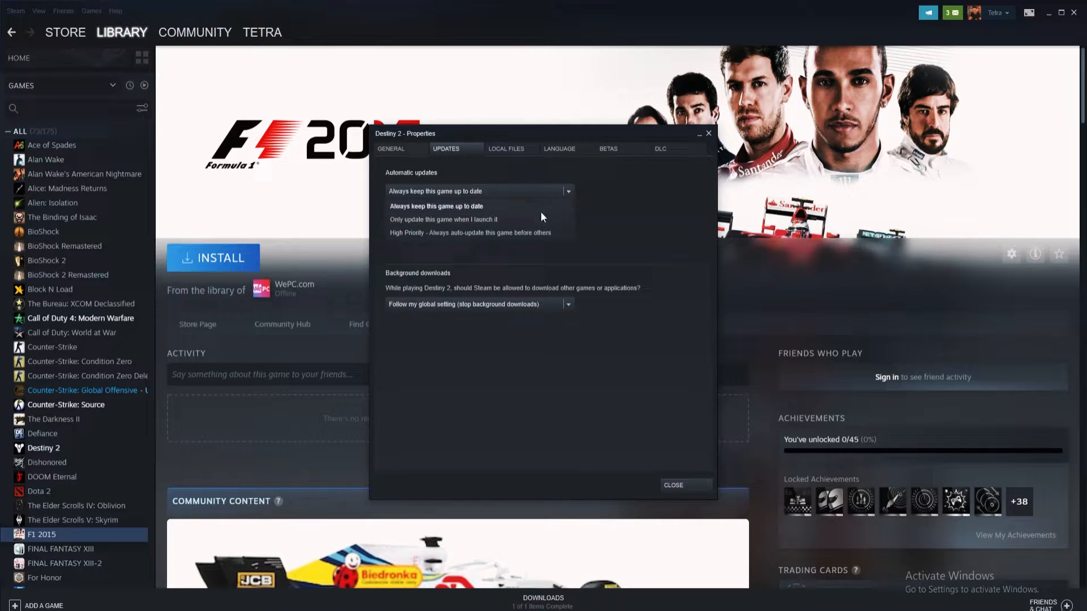
left_click(443, 219)
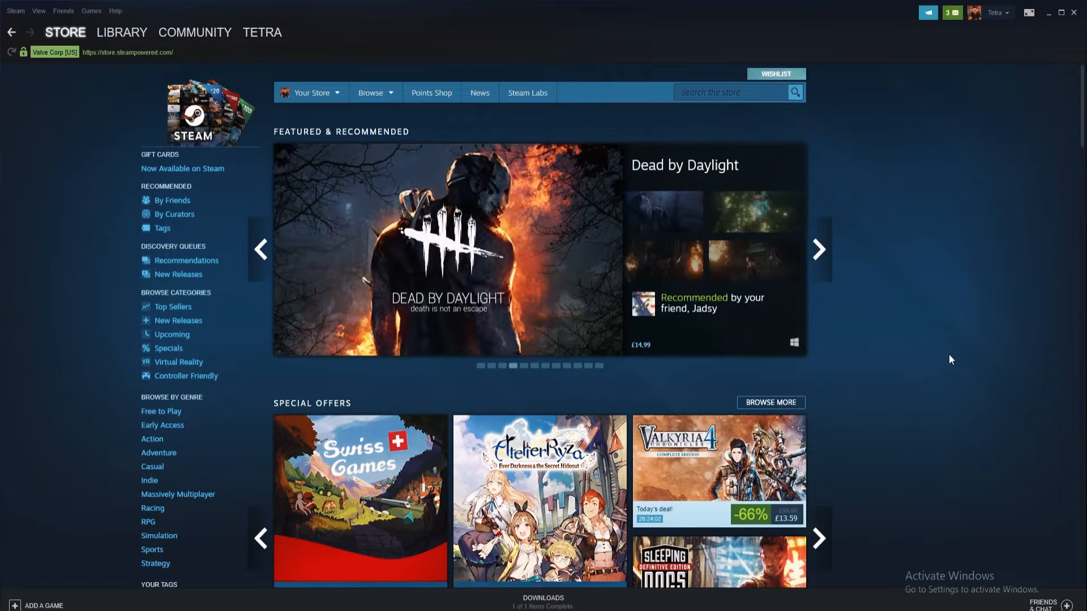
Step: Return to the library and open Steam's Settings from the View menu
left_click(121, 32)
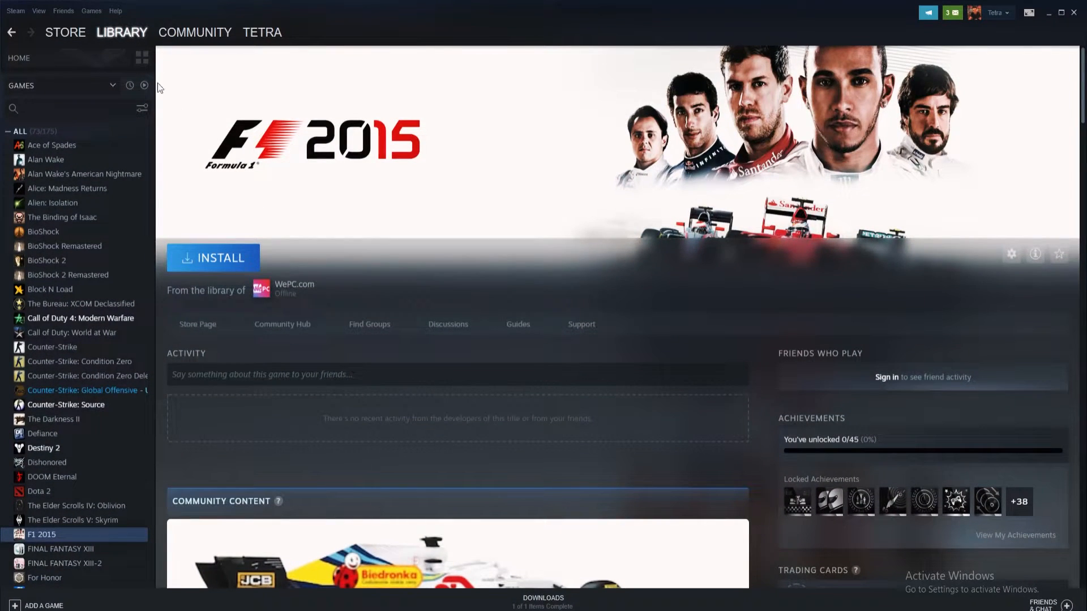
left_click(39, 10)
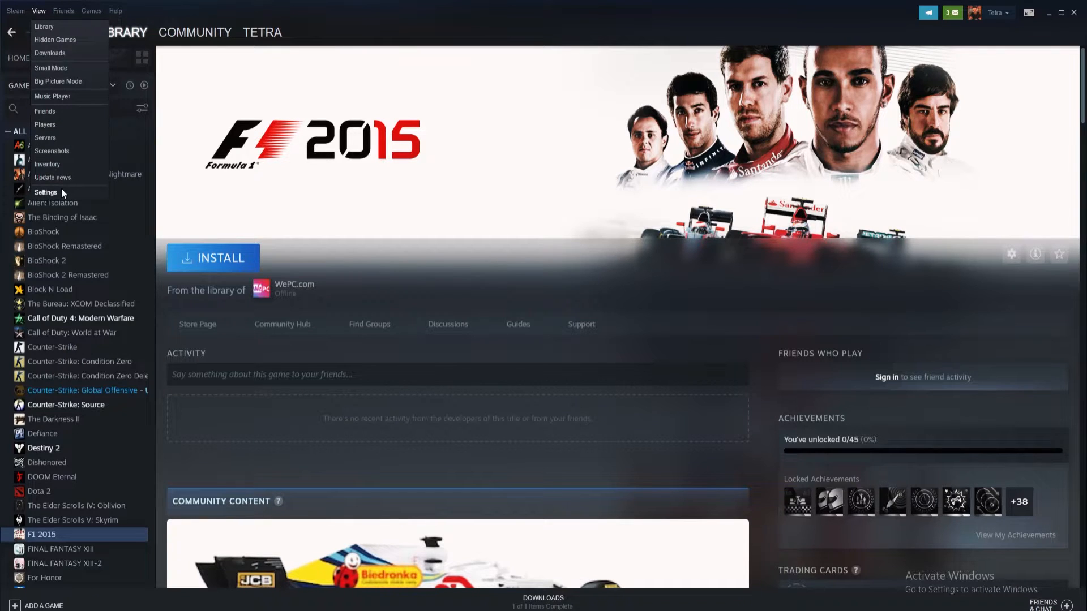
left_click(46, 193)
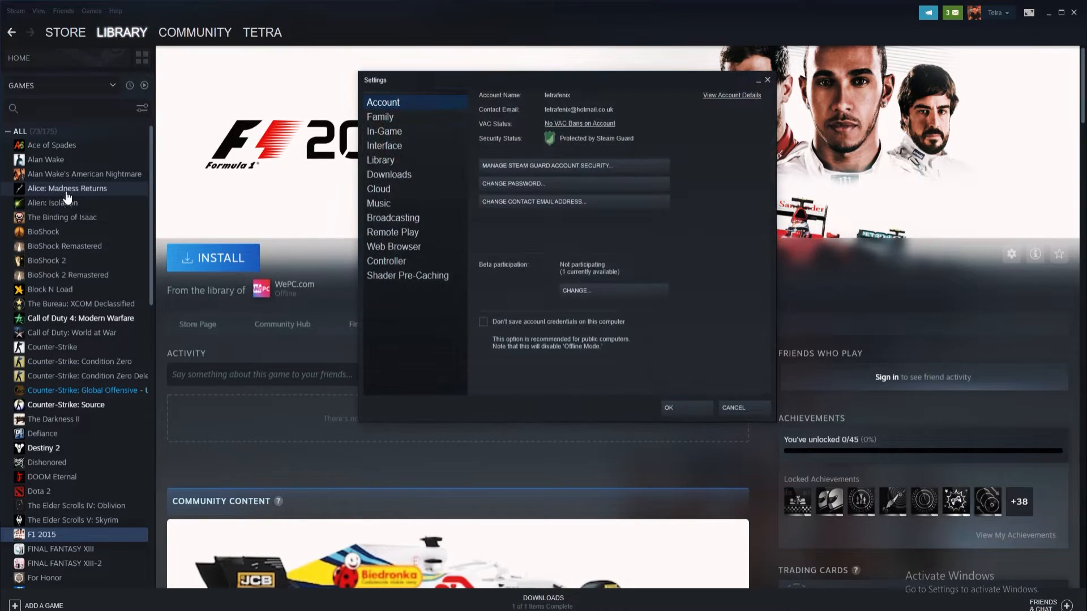
Step: Show the Downloads settings page with its Download Restrictions section
left_click(388, 175)
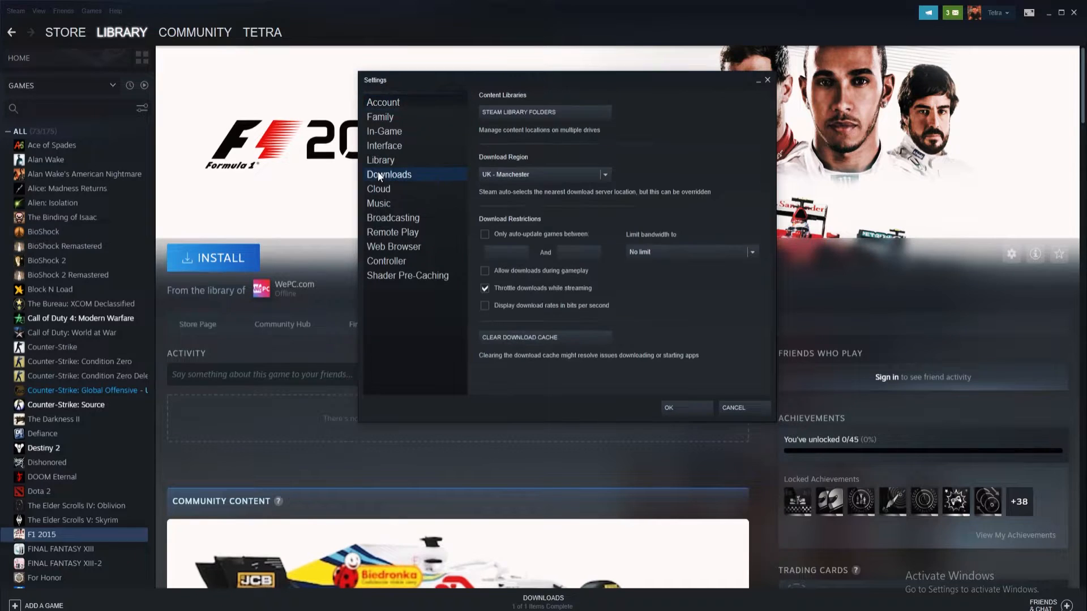
mouse_move(428, 195)
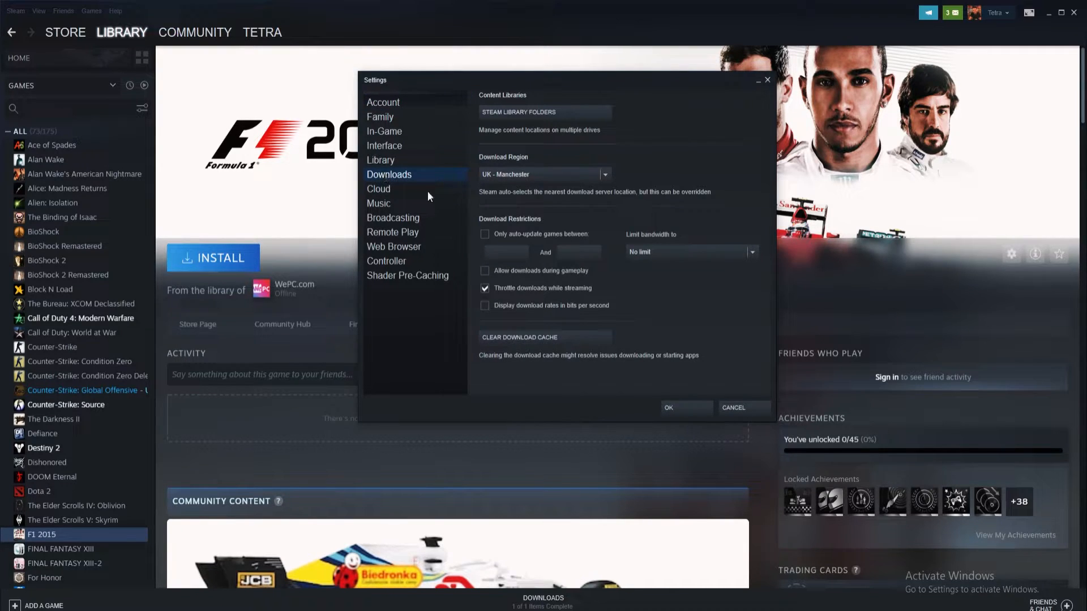
left_click(486, 234)
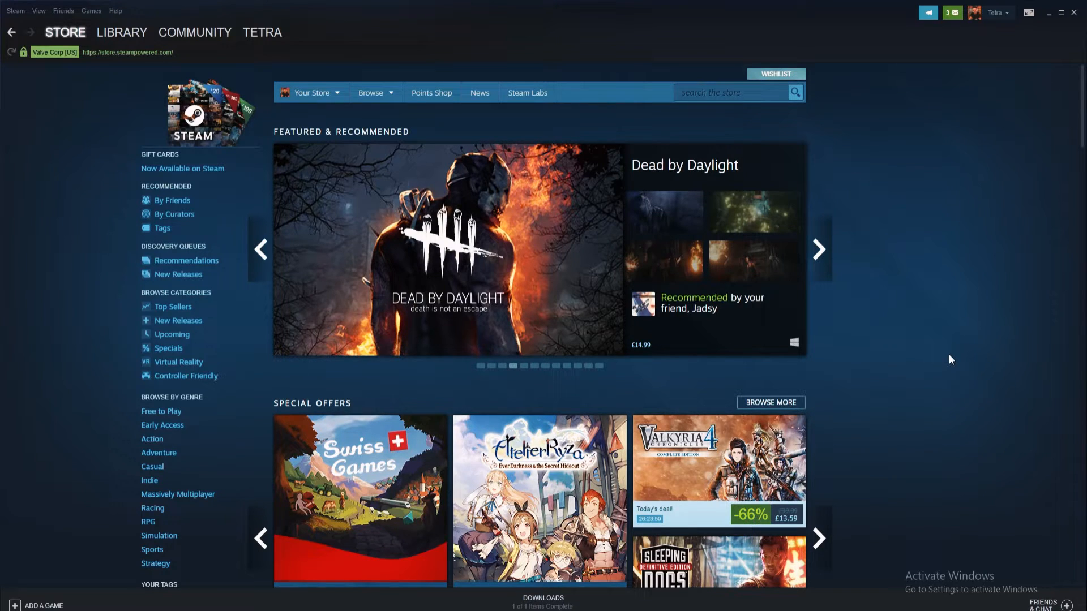
Step: Untick 'Run Steam when my computer starts' in Interface settings and confirm with OK
left_click(121, 32)
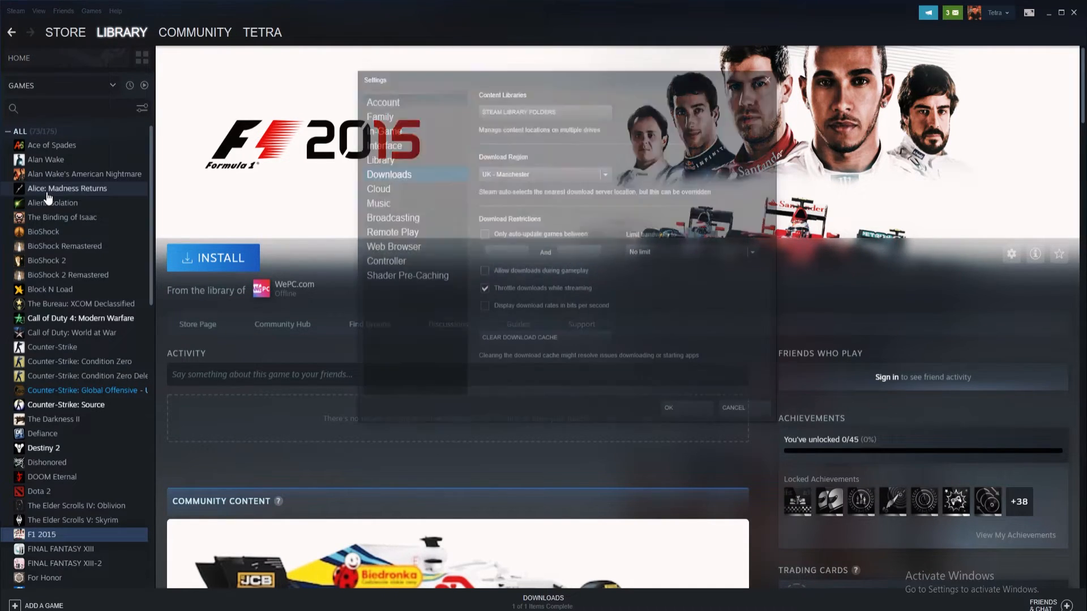
left_click(384, 146)
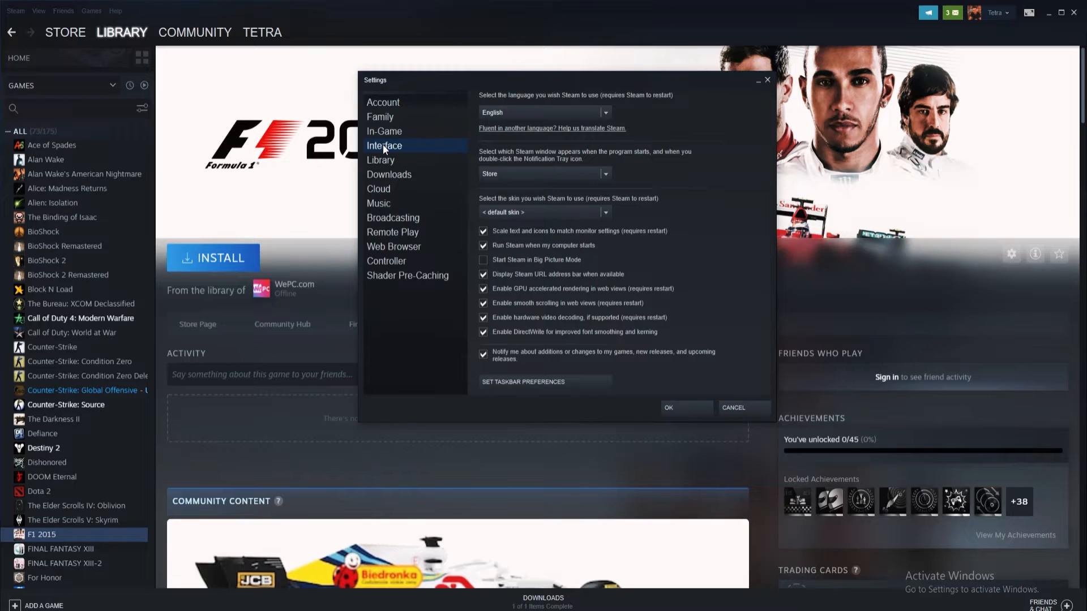
mouse_move(629, 248)
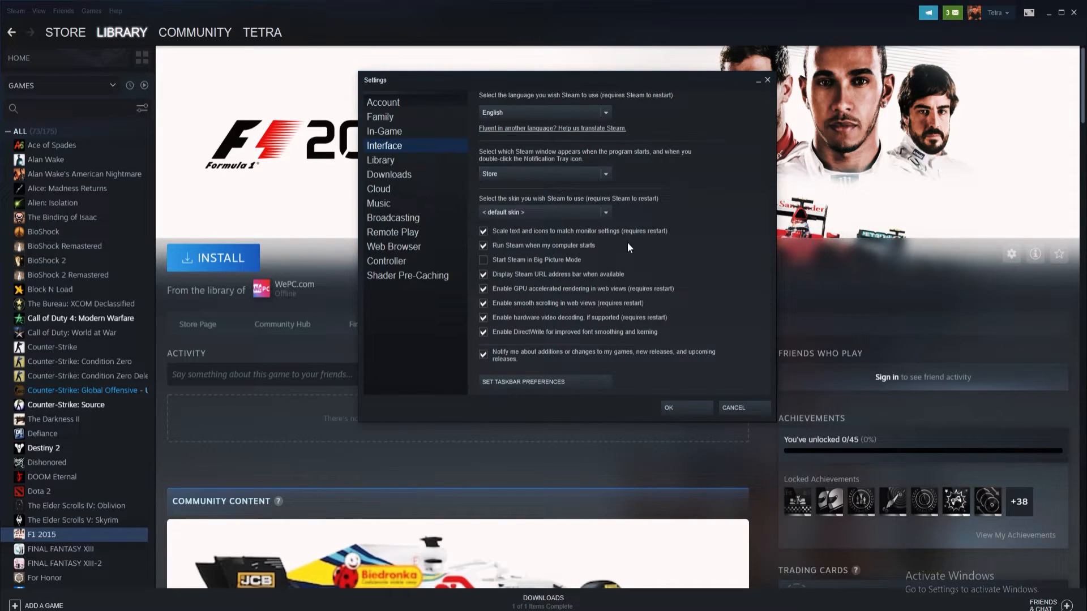
left_click(484, 245)
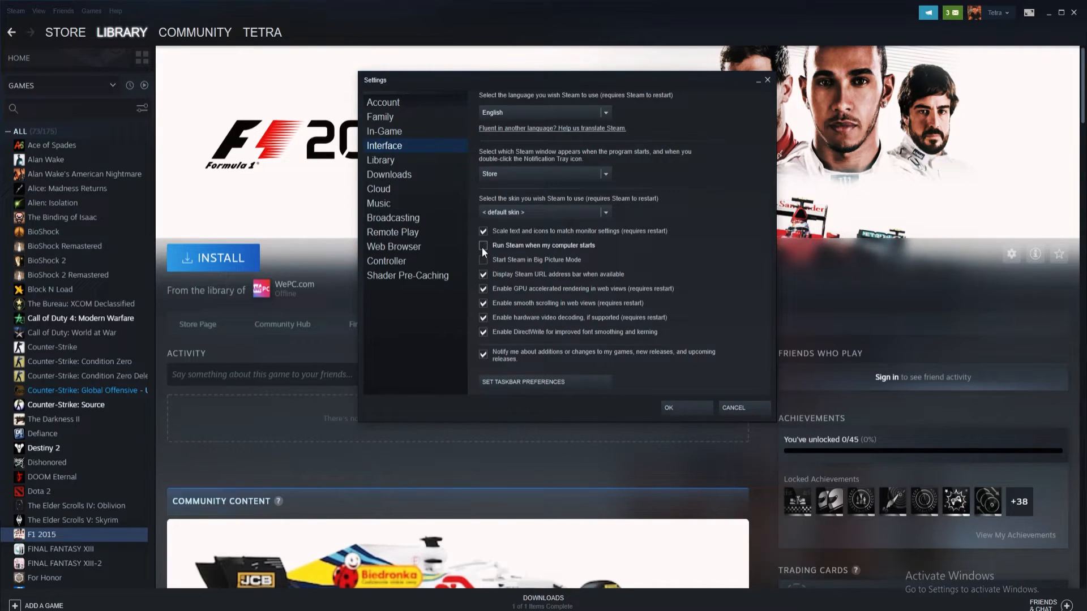
left_click(484, 245)
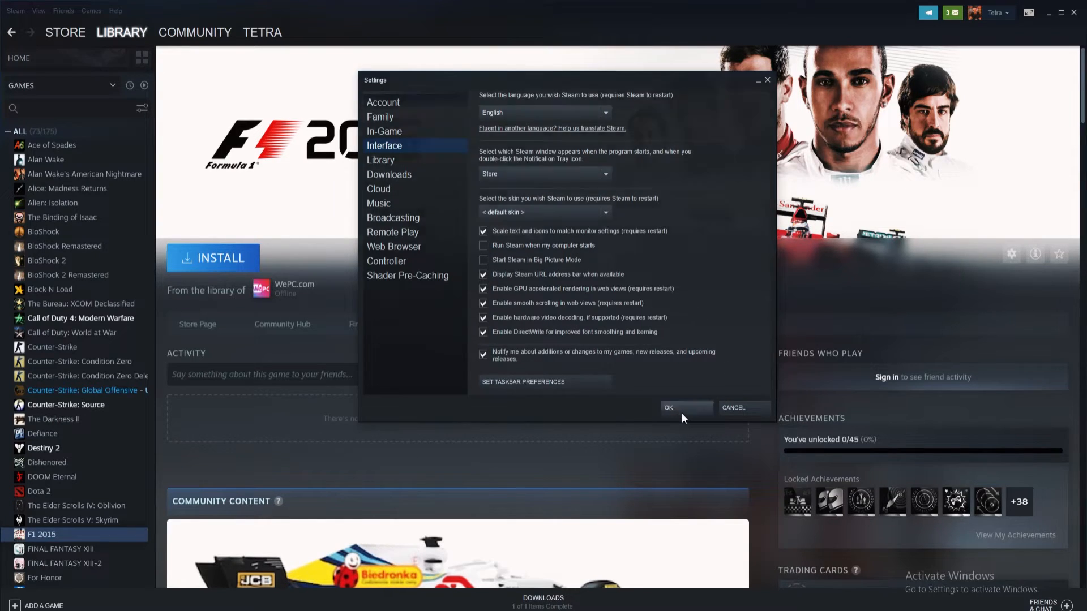
left_click(668, 406)
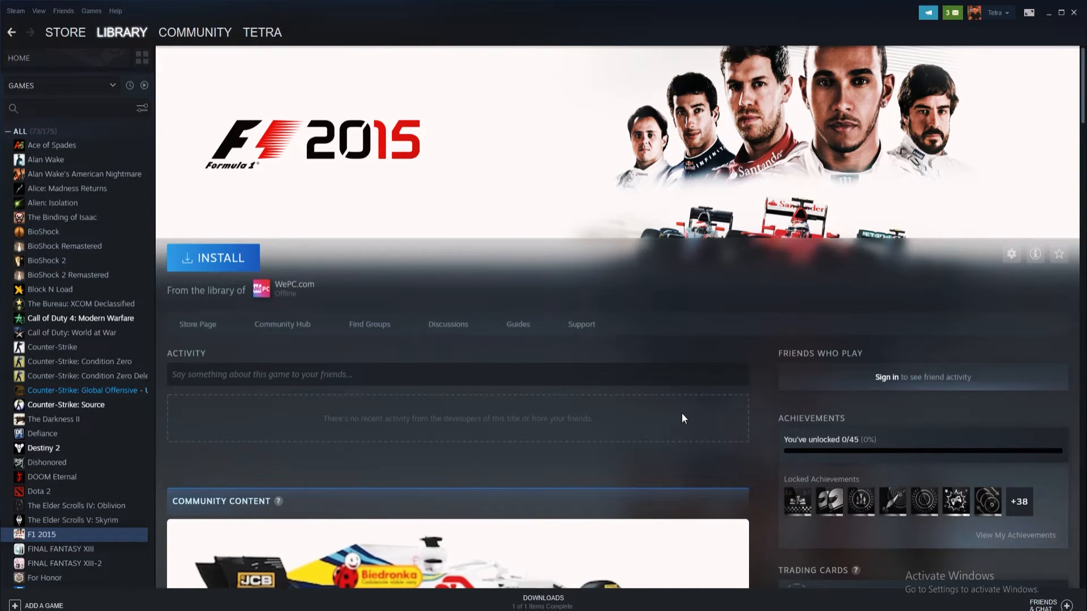
mouse_move(682, 412)
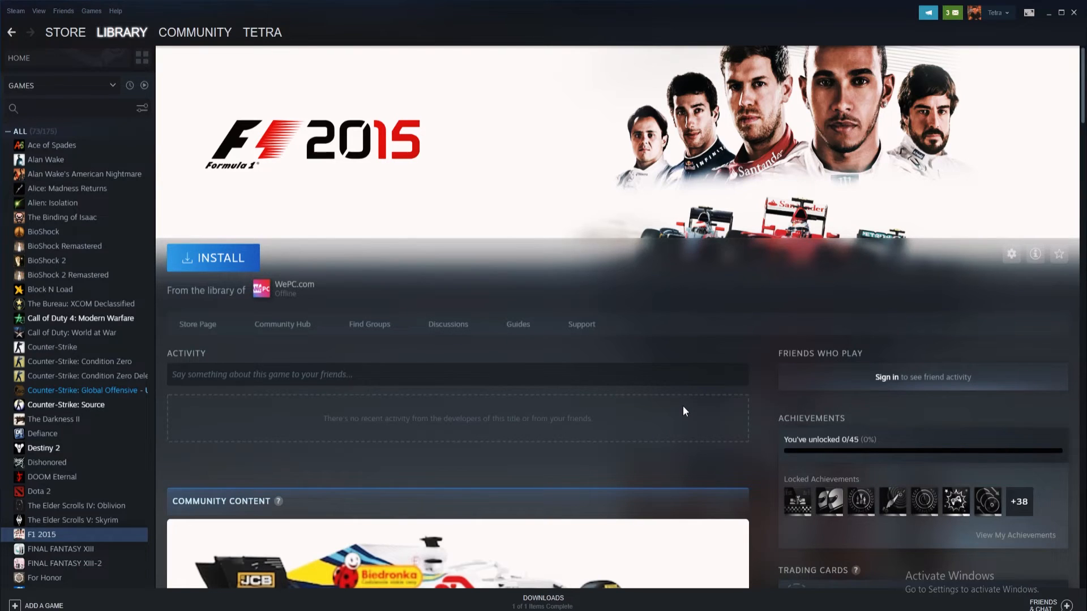
Step: Return to the Store's featured and recommended front page
left_click(66, 31)
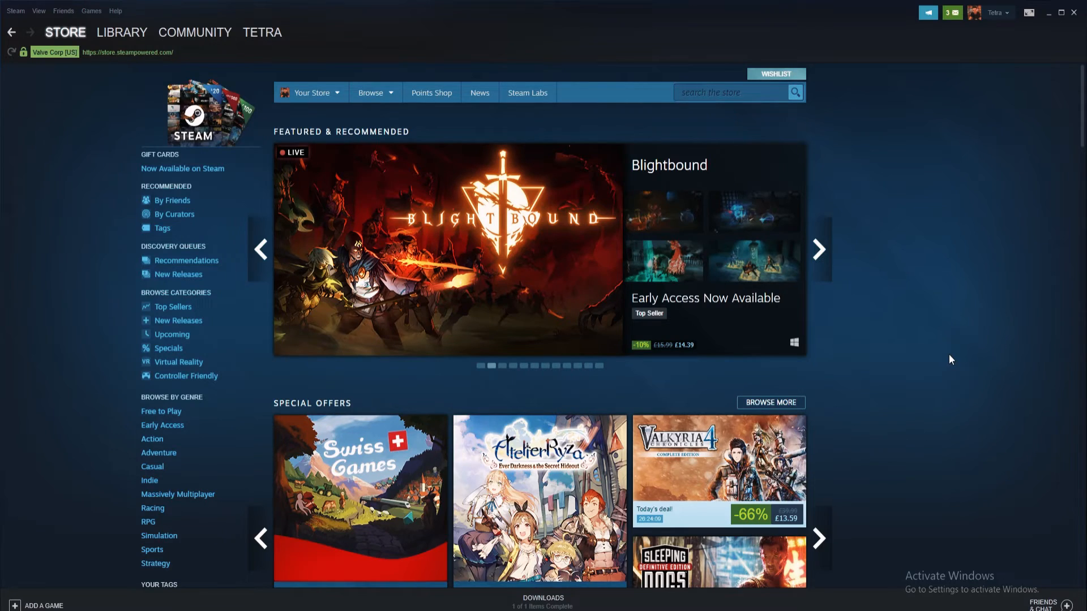